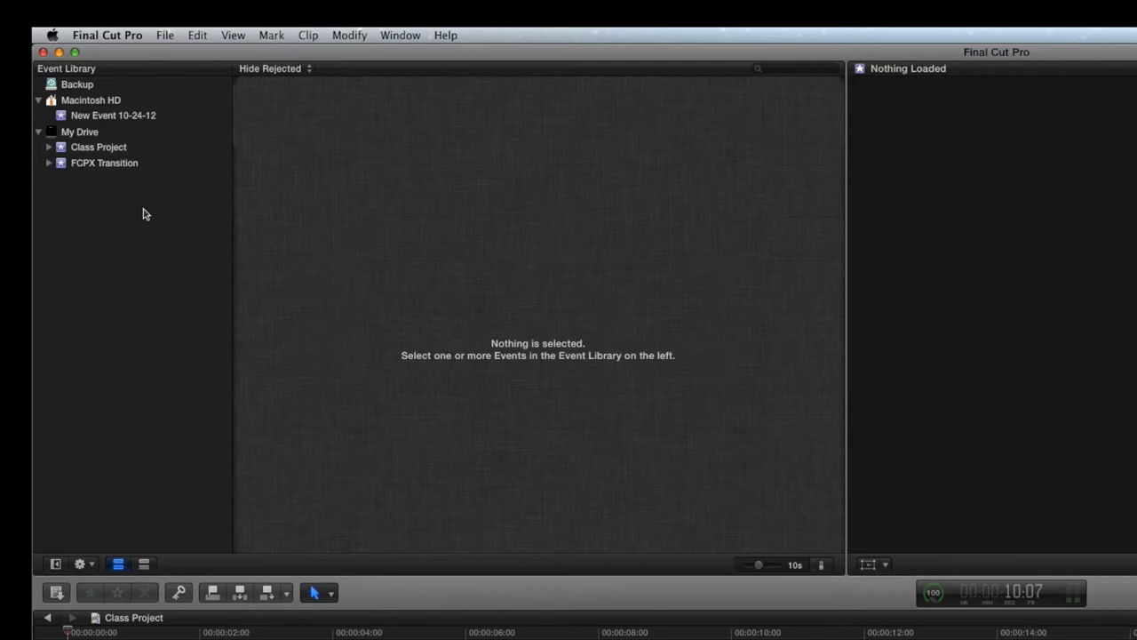
mouse_move(368, 346)
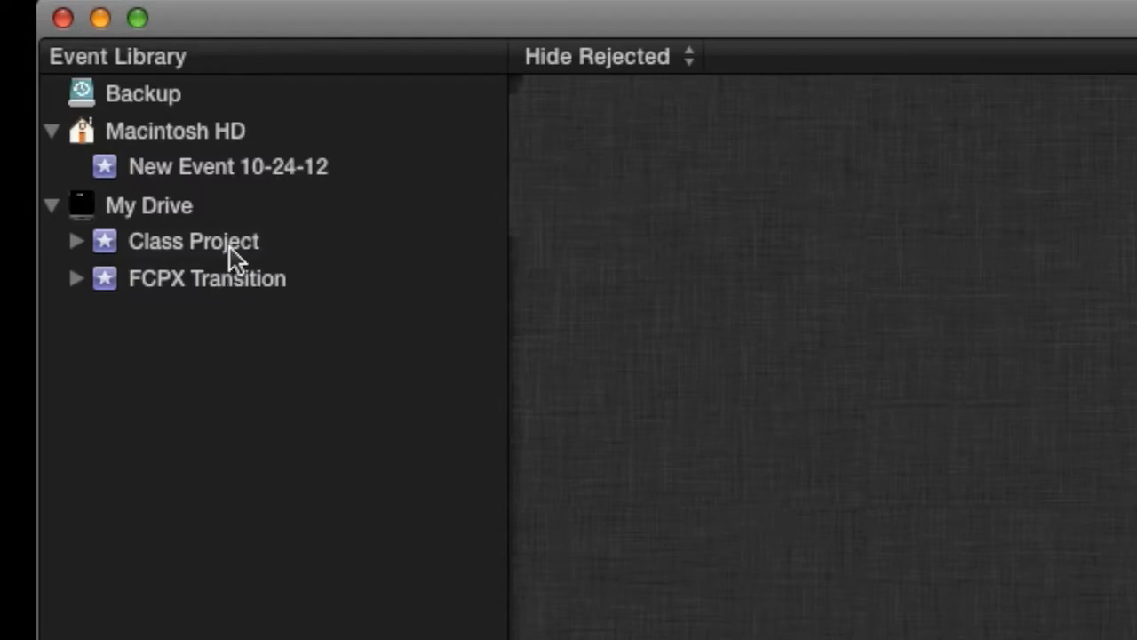
Step: Load the Class Project event so its clips appear in the browser
click(192, 241)
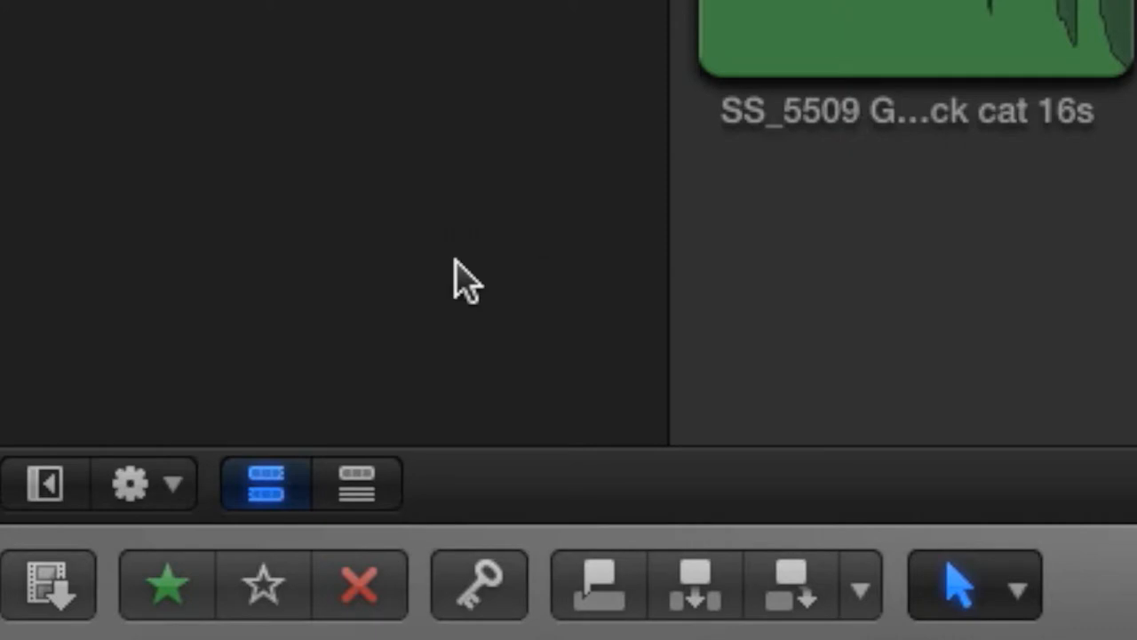
mouse_move(377, 512)
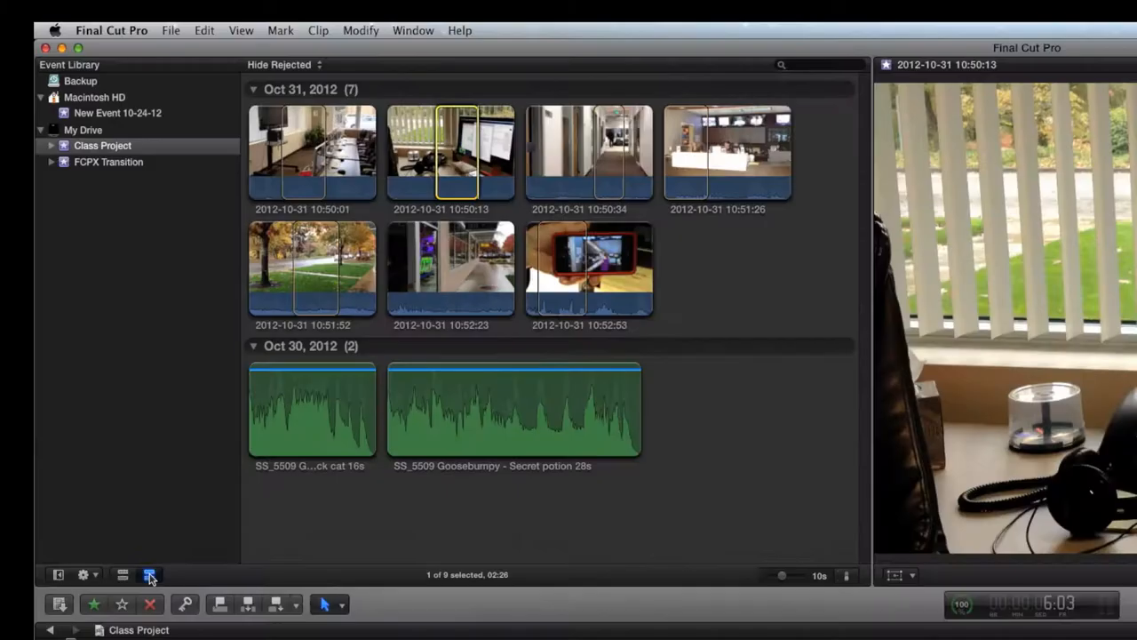
Step: Show the event clips as a list and choose the 10:50:34 hallway clip row
click(149, 576)
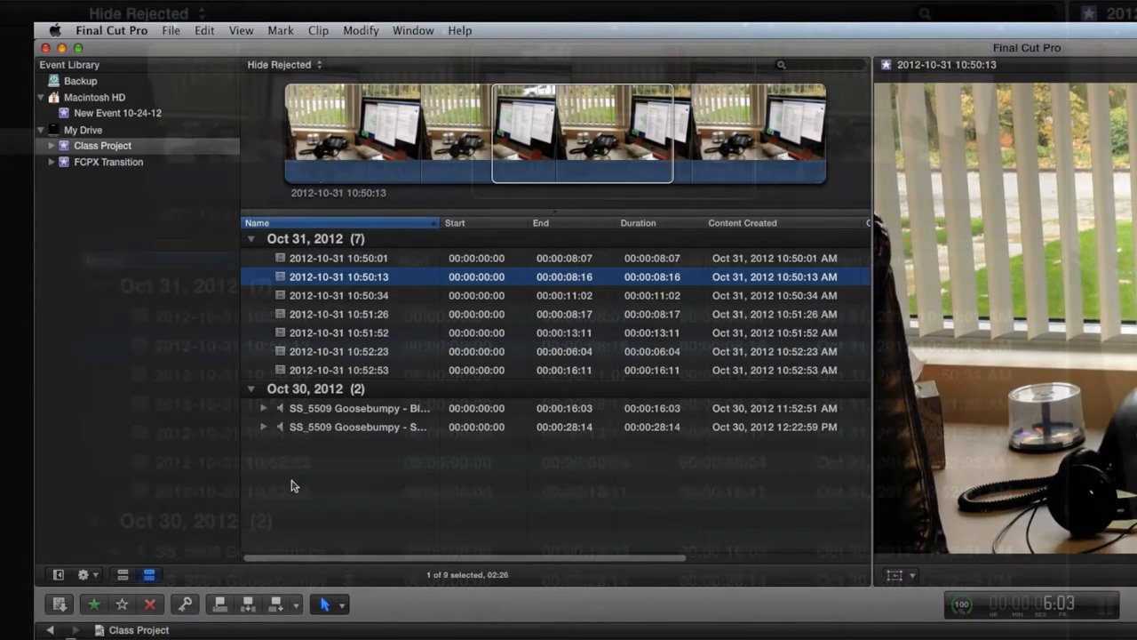
click(338, 295)
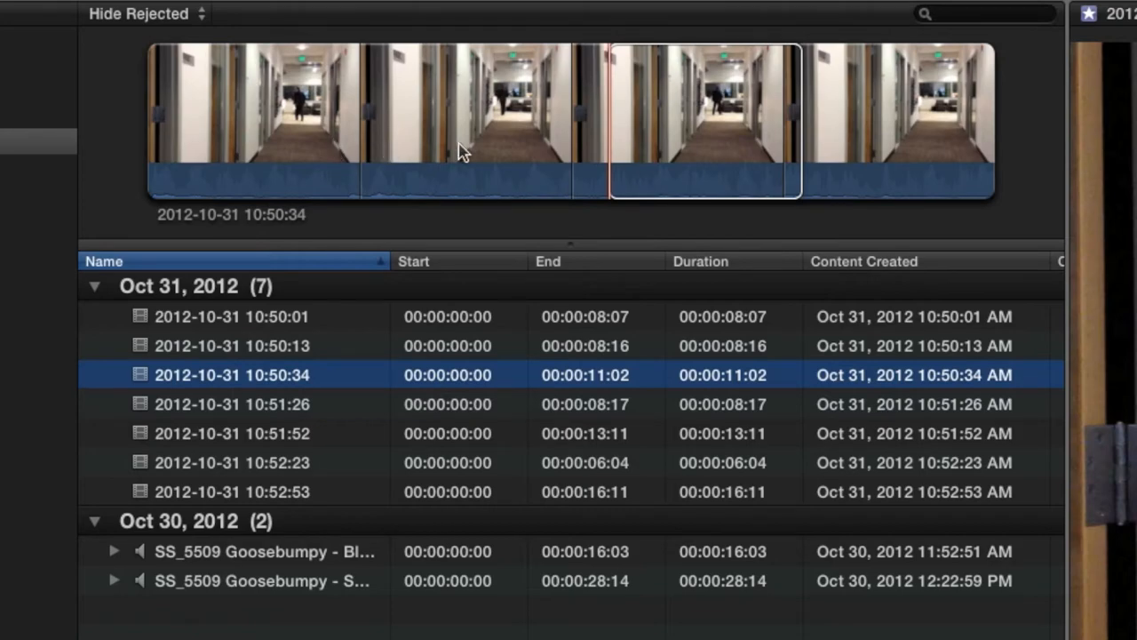
mouse_move(757, 132)
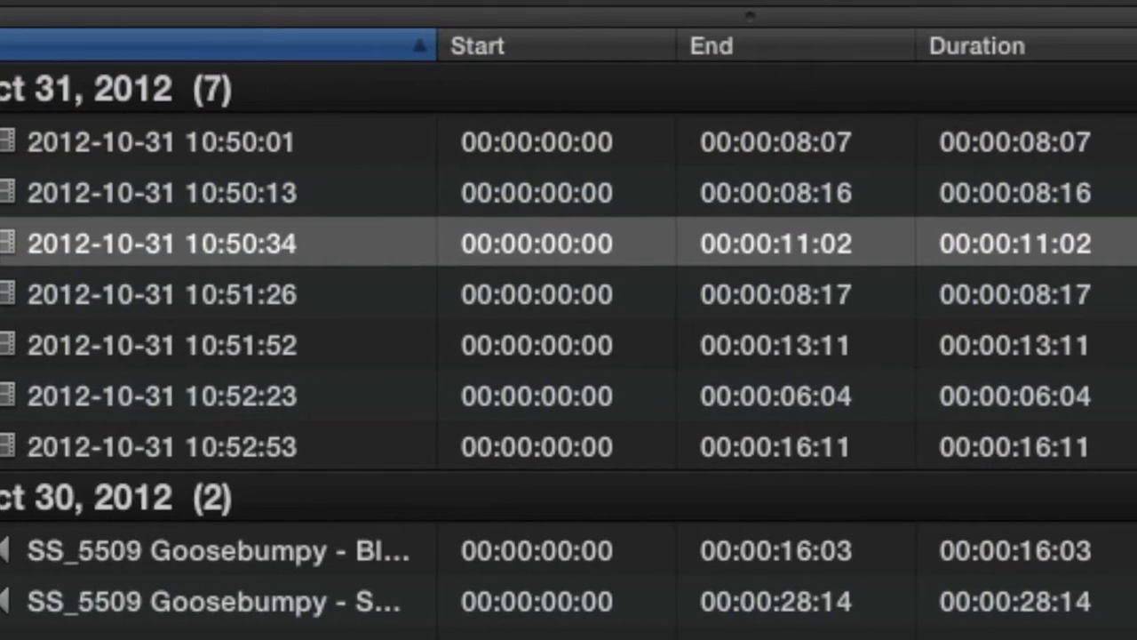
scroll(right, 3)
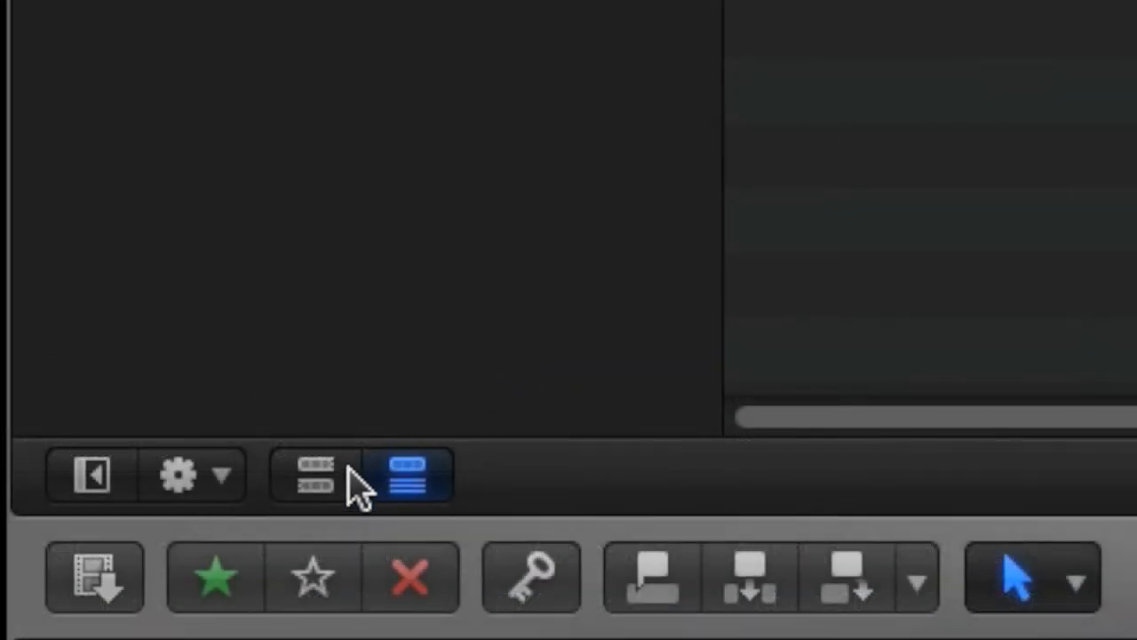
Step: Return to filmstrip view and stretch the duration slider from 1m down to 2s per frame
click(405, 476)
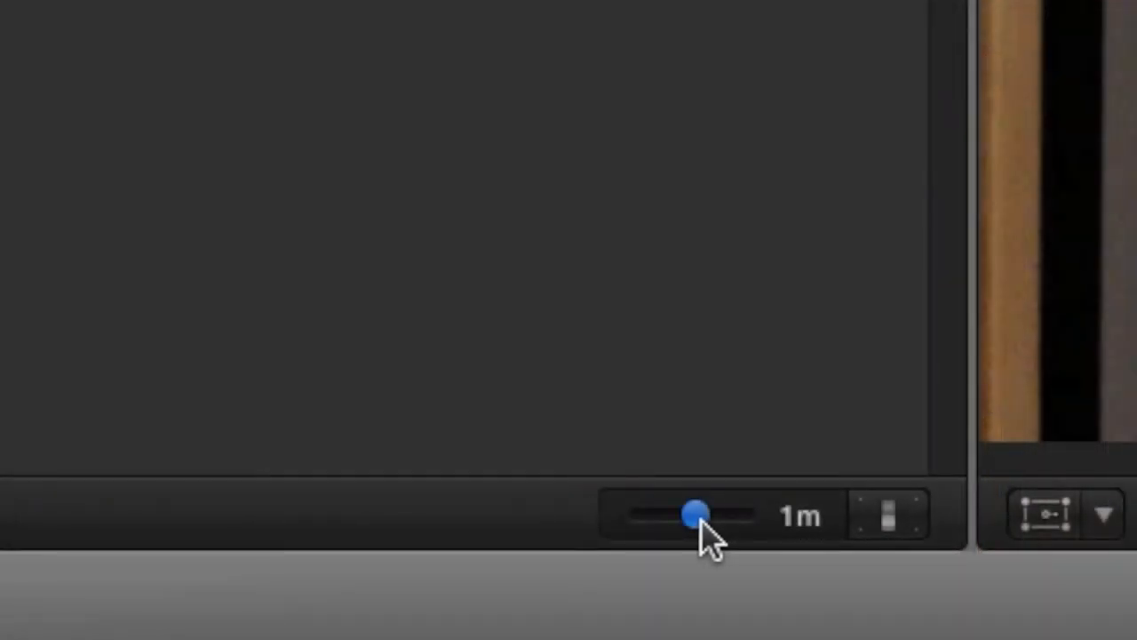
drag(697, 514, 677, 513)
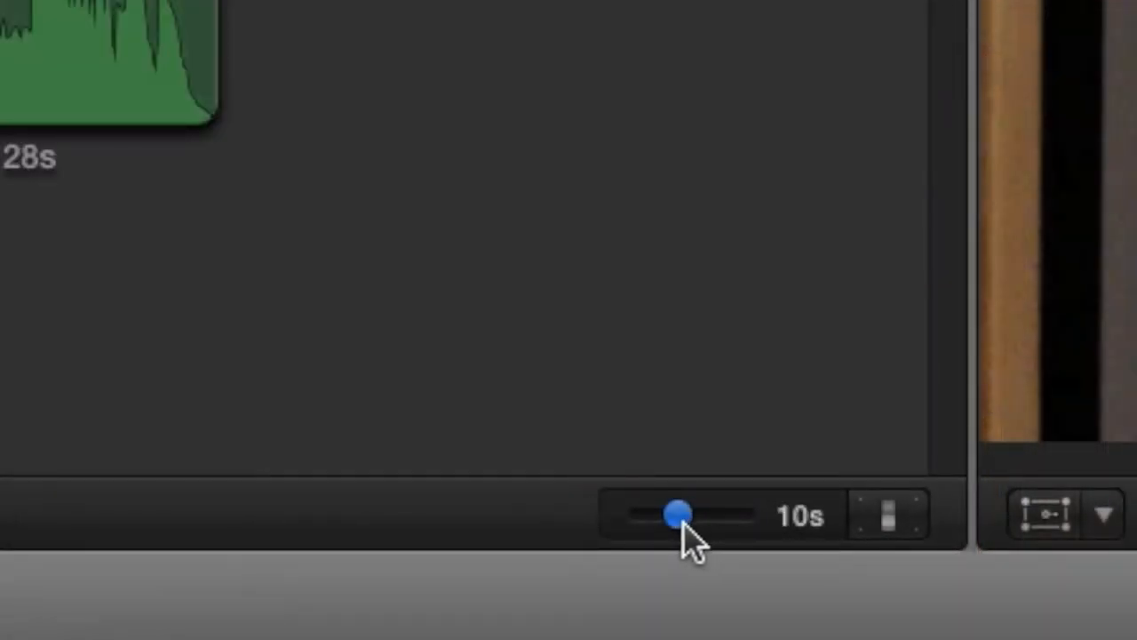
drag(678, 512, 871, 619)
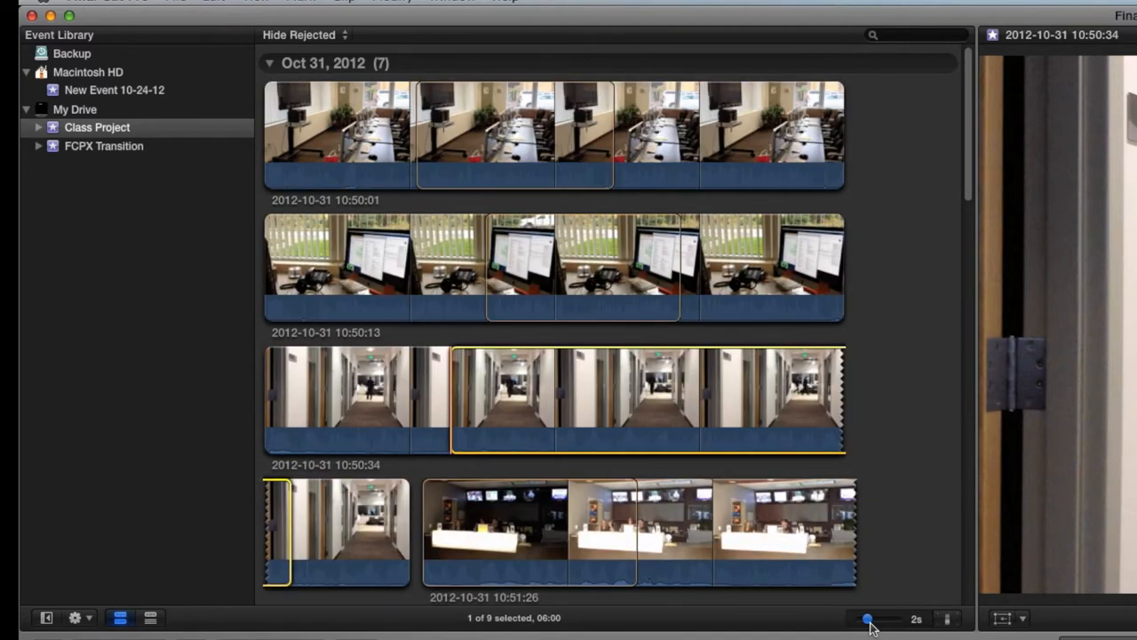
mouse_move(867, 620)
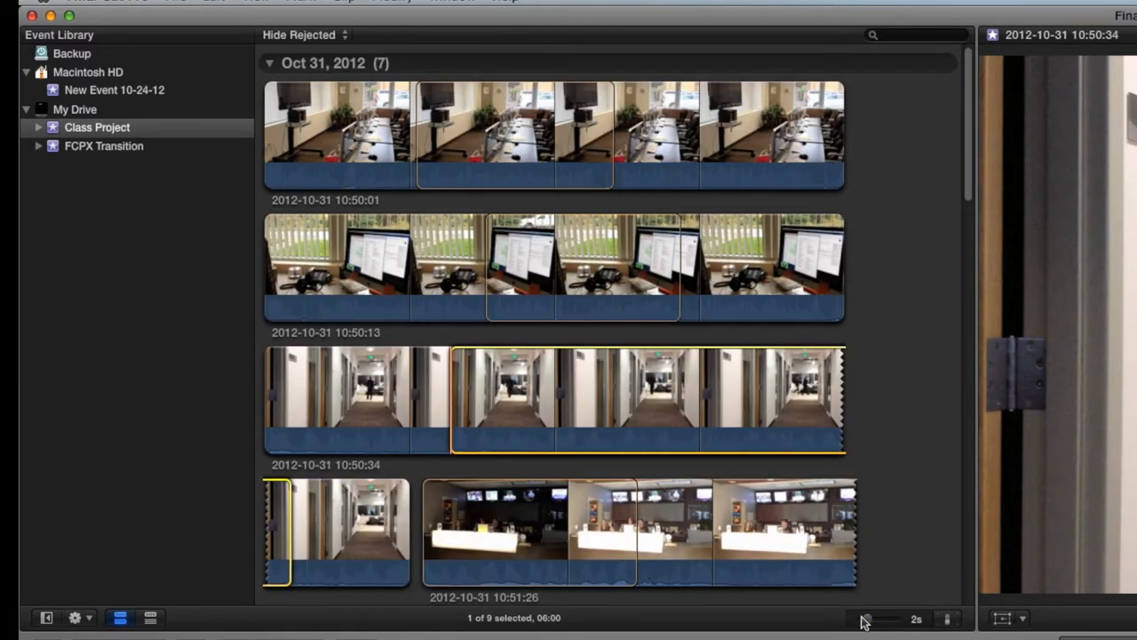
mouse_move(337, 298)
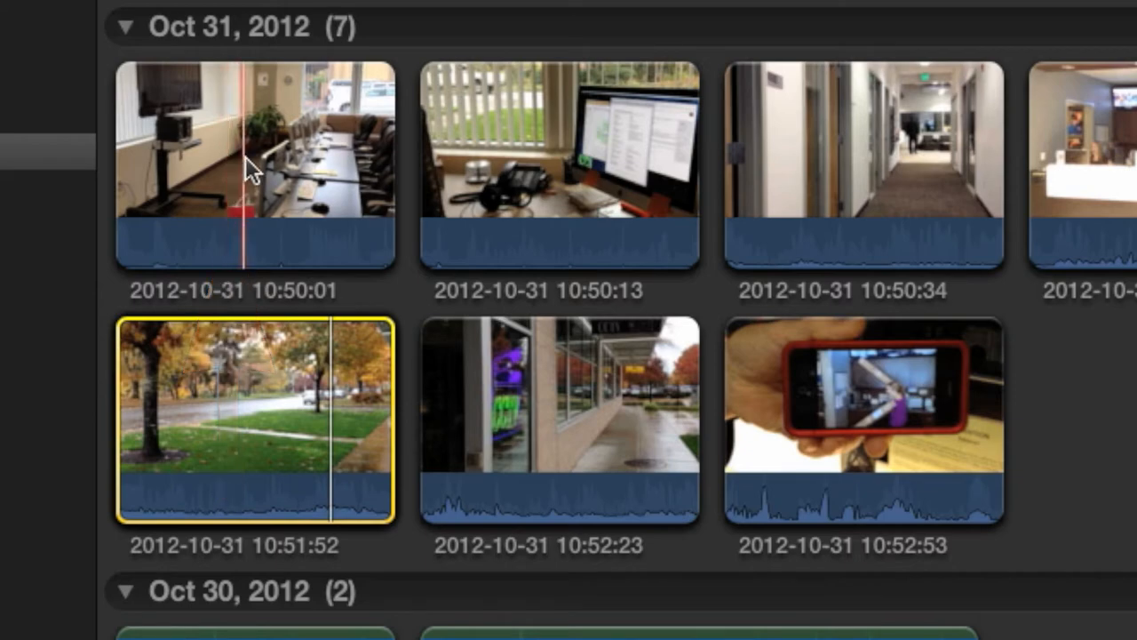
mouse_move(285, 169)
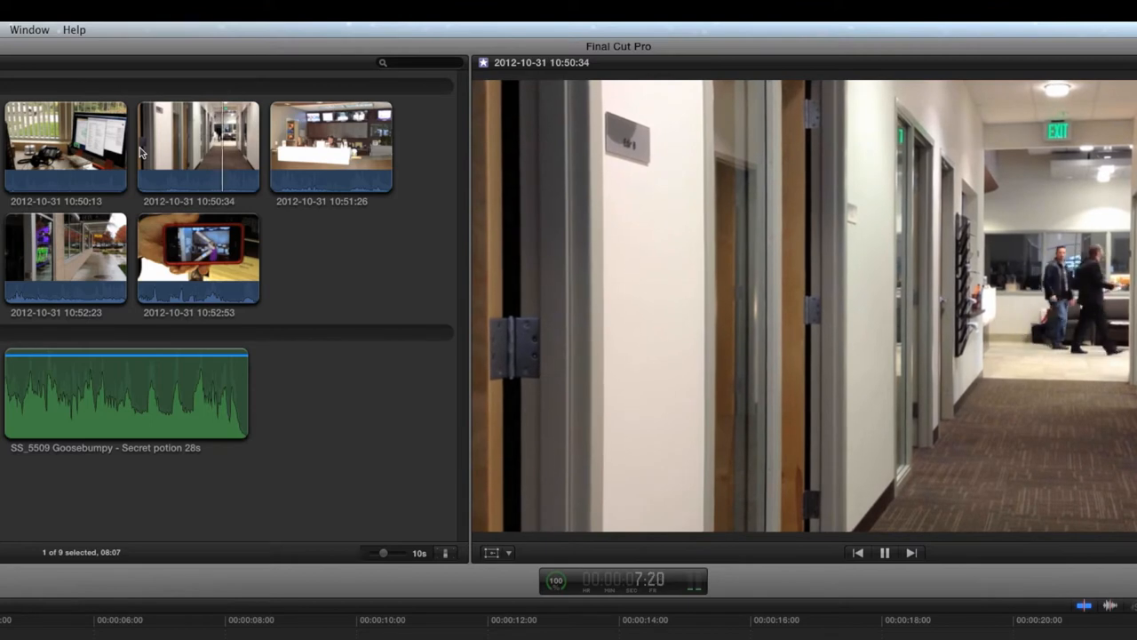
Step: Place the playhead in the hallway clip and play it in the viewer
click(885, 551)
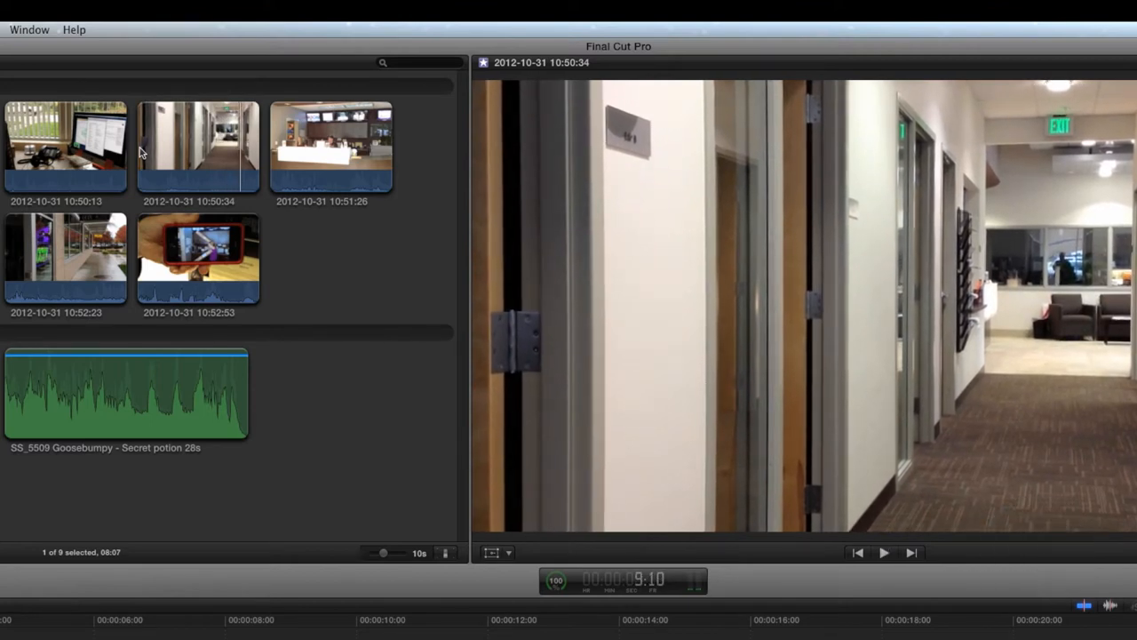
click(884, 551)
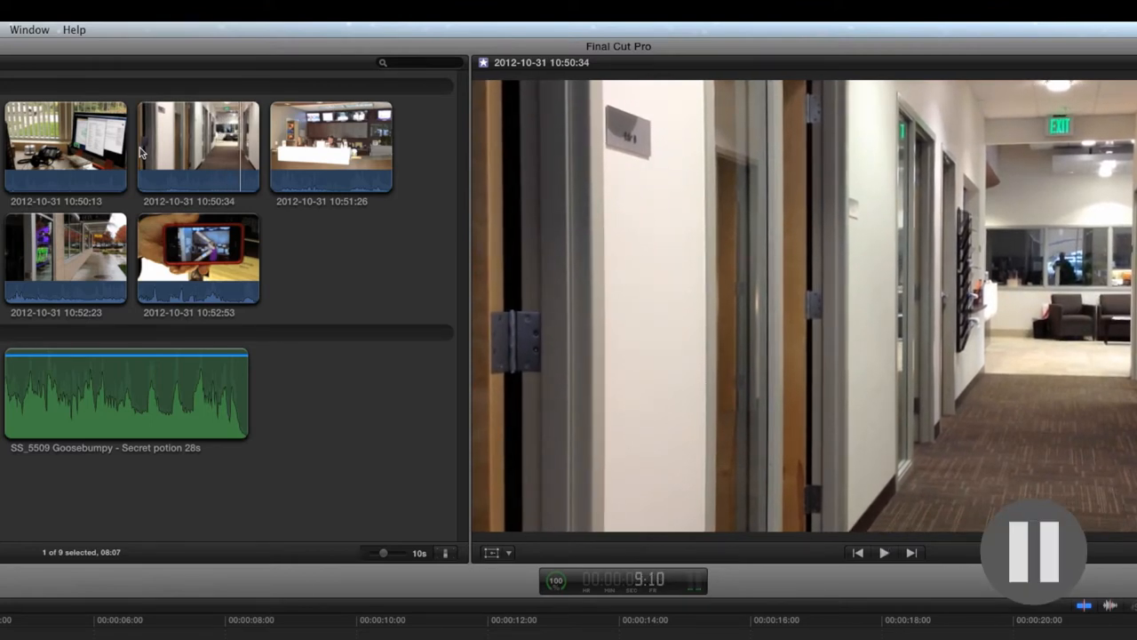
key(l)
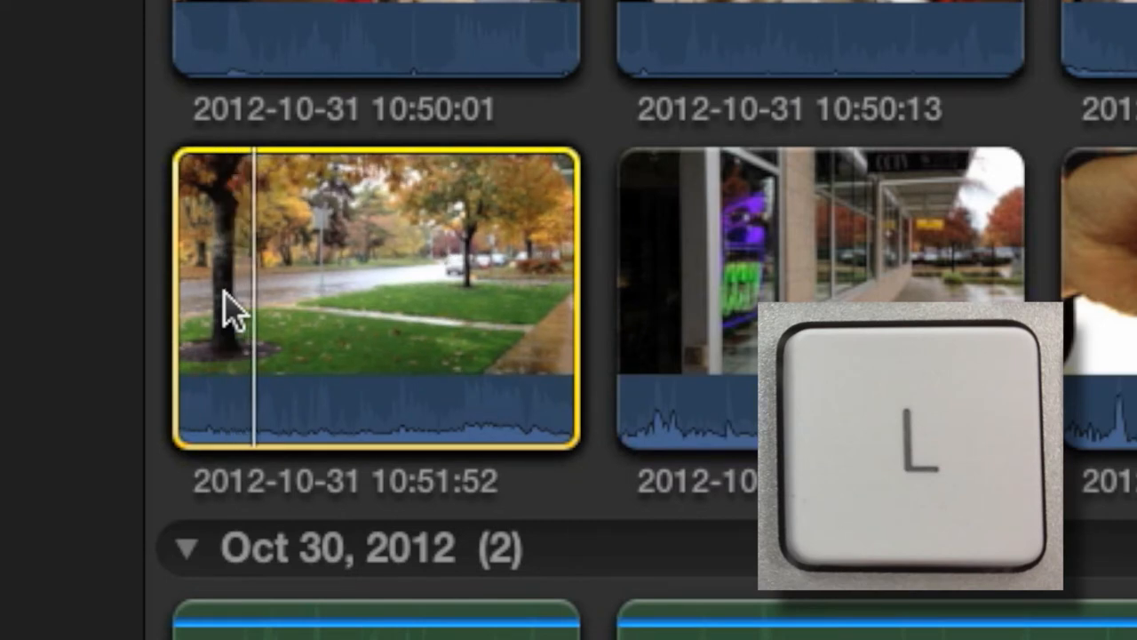
key(l)
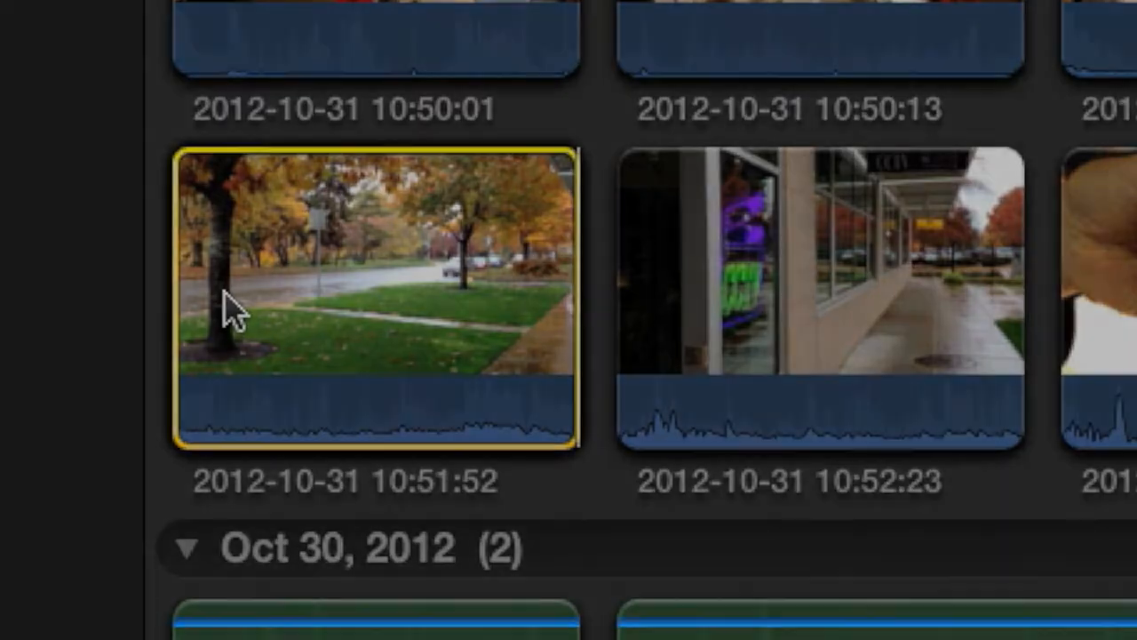
key(j)
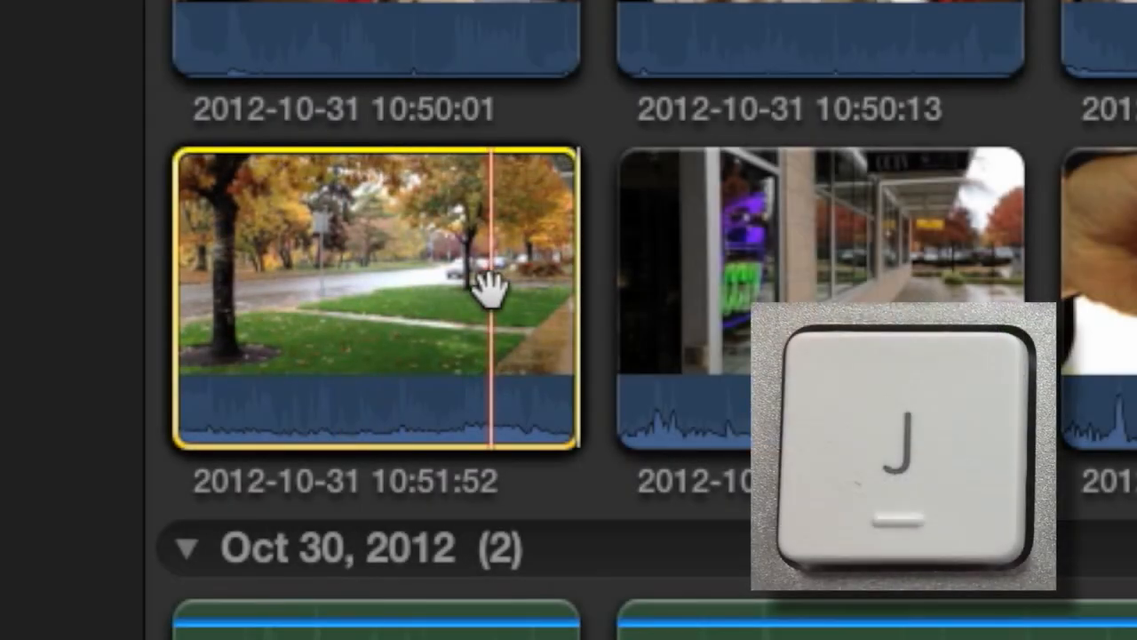
key(j)
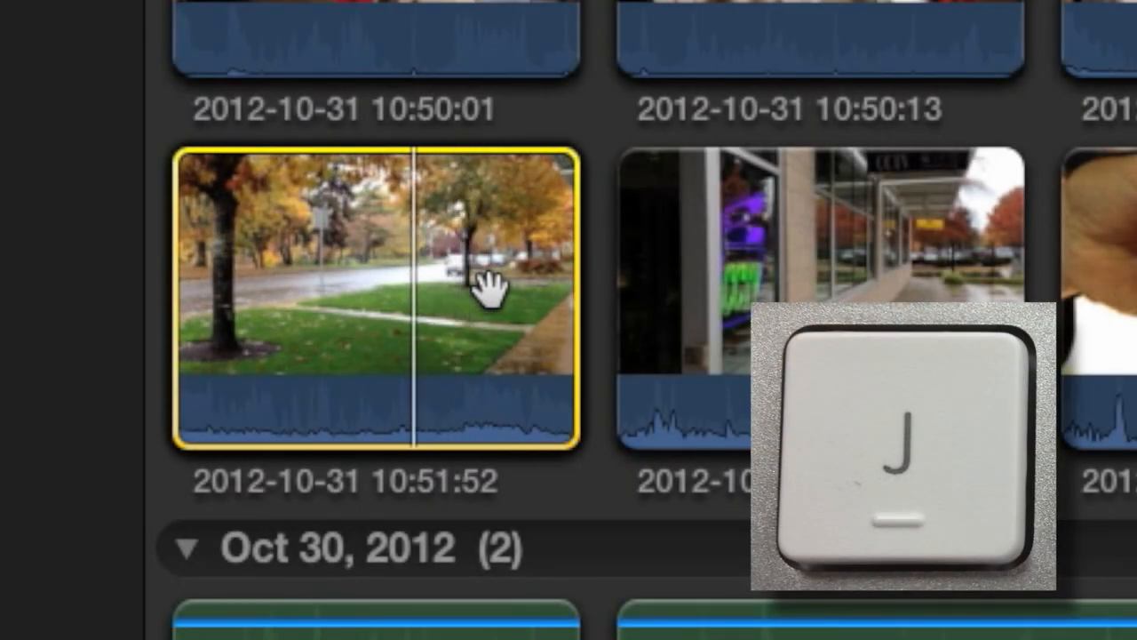
key(j)
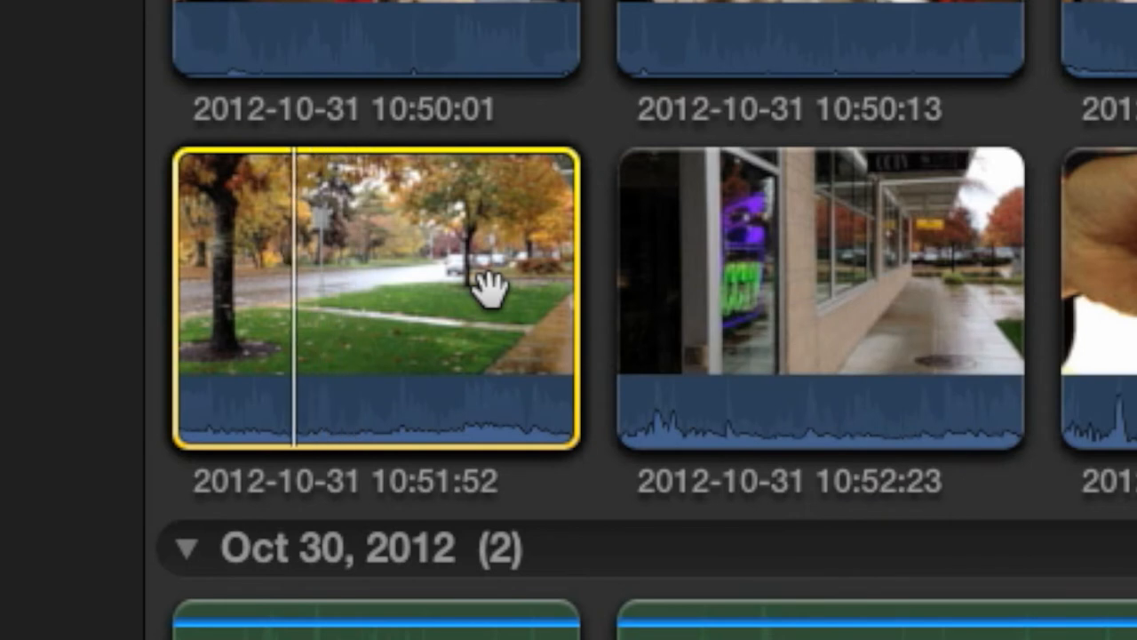
key(k)
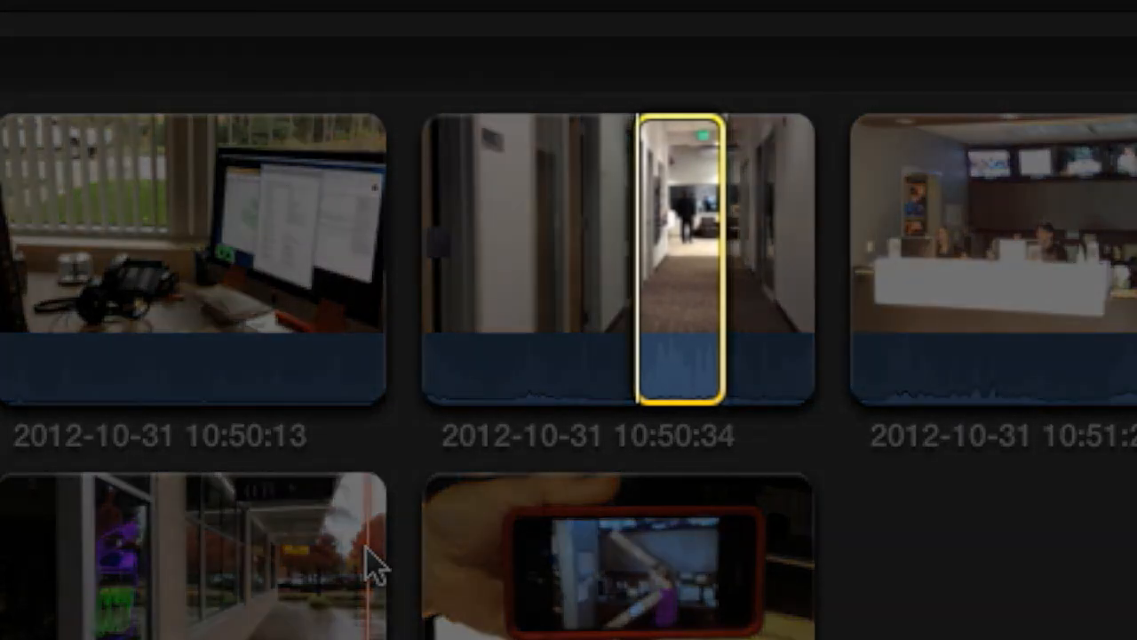
Step: Move the range start of the autumn street clip later by dragging its left edge right
scroll(down, 3)
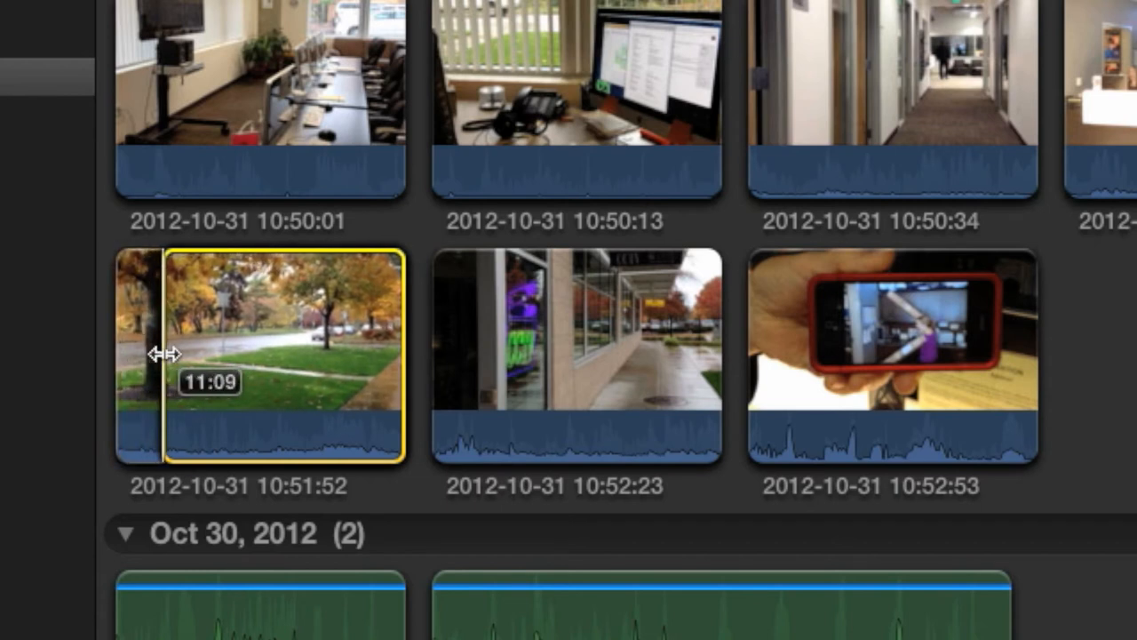
drag(163, 353, 222, 354)
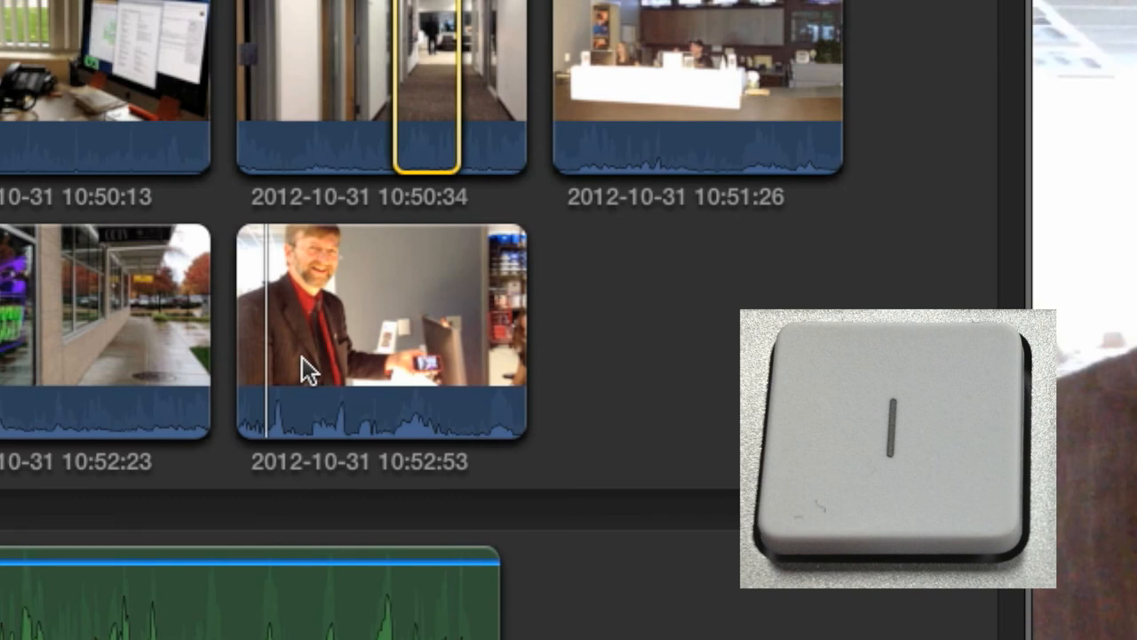
Step: Mark in and out points on the phone clip to select a short range near its start
click(377, 329)
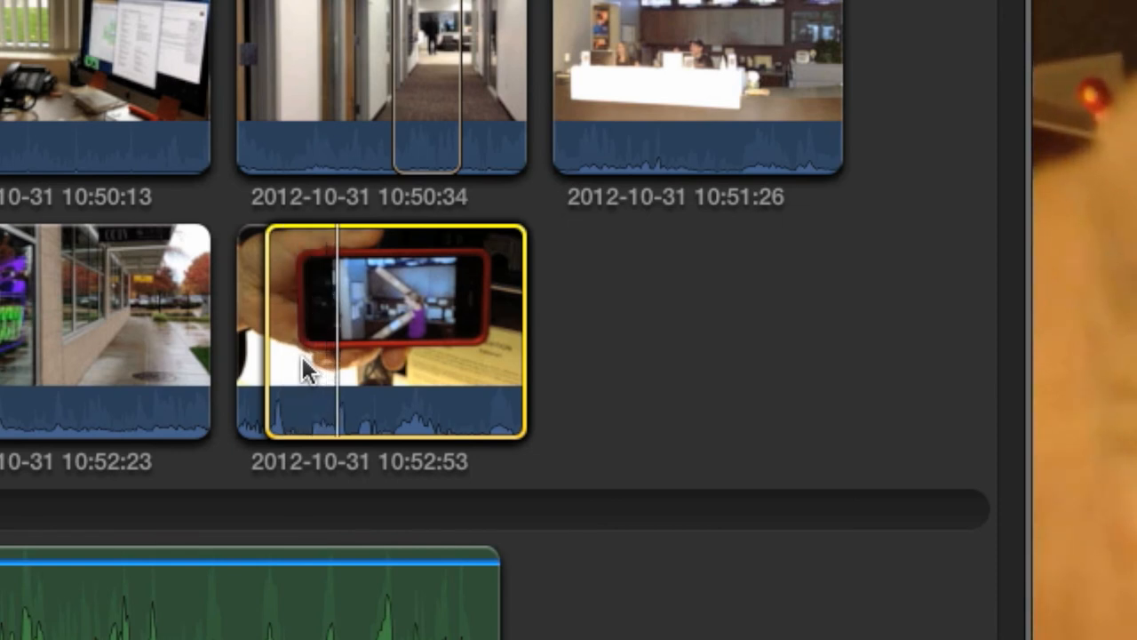
key(o)
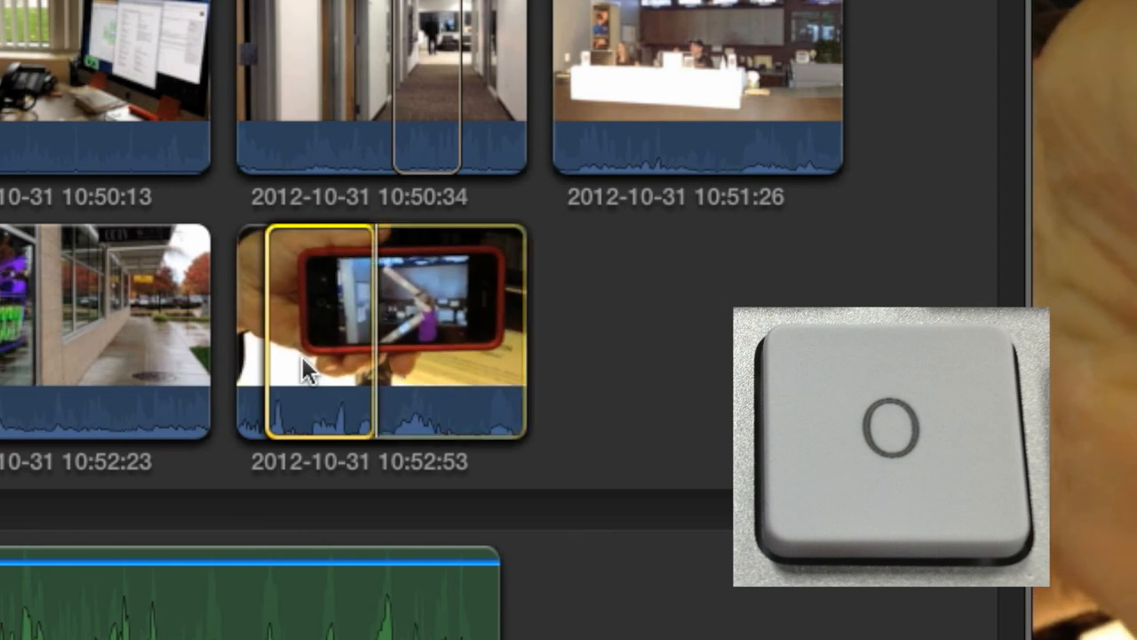
key(o)
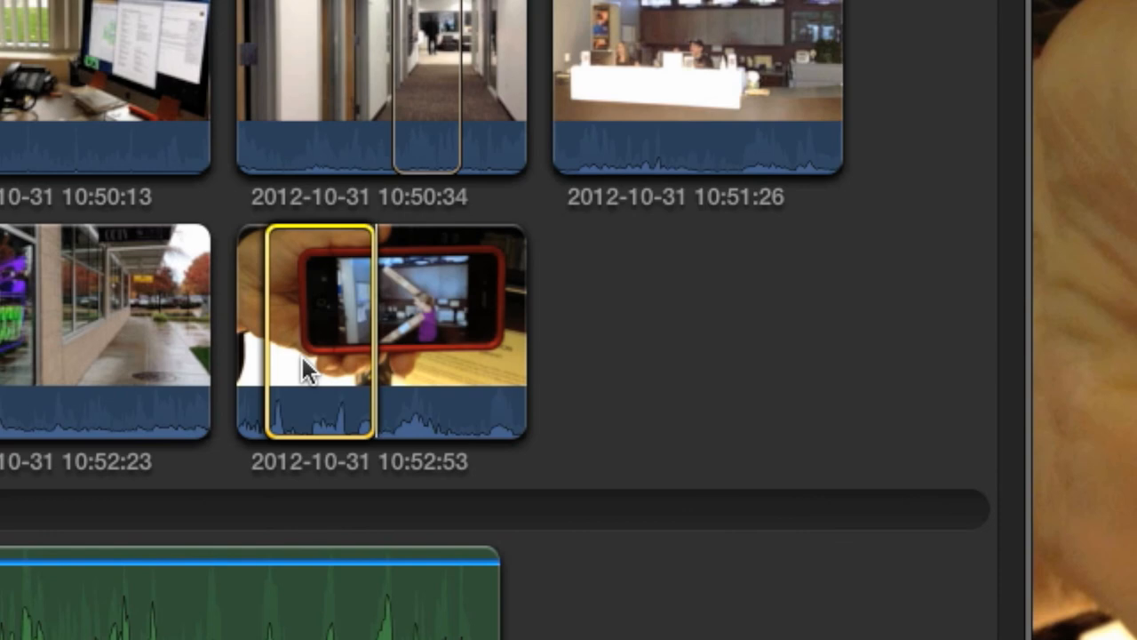